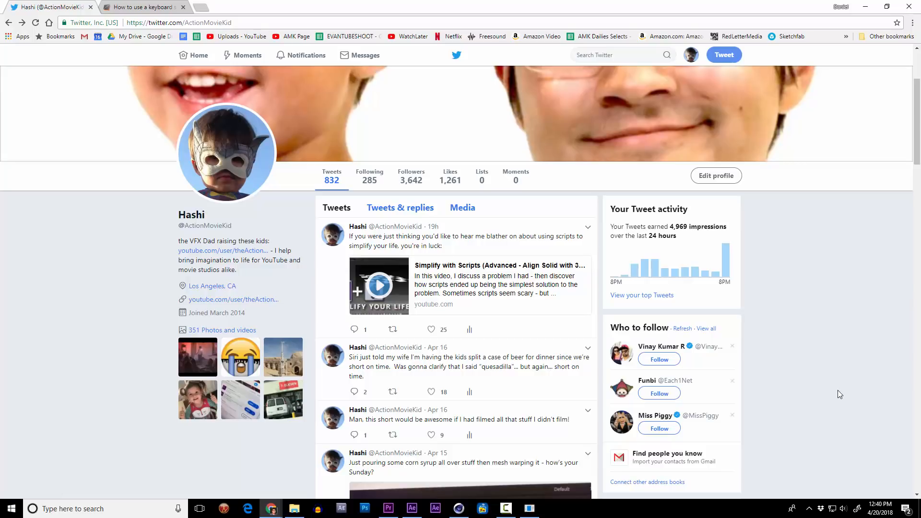
mouse_move(748, 382)
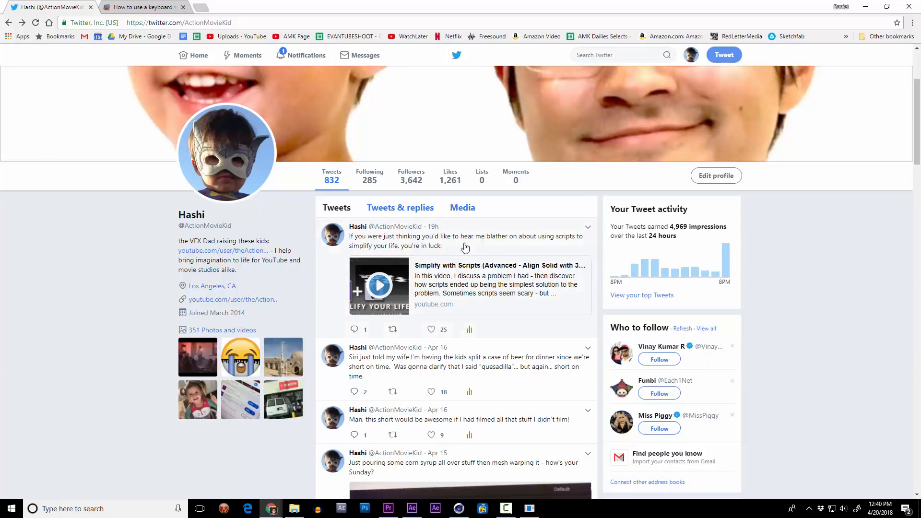
mouse_move(488, 247)
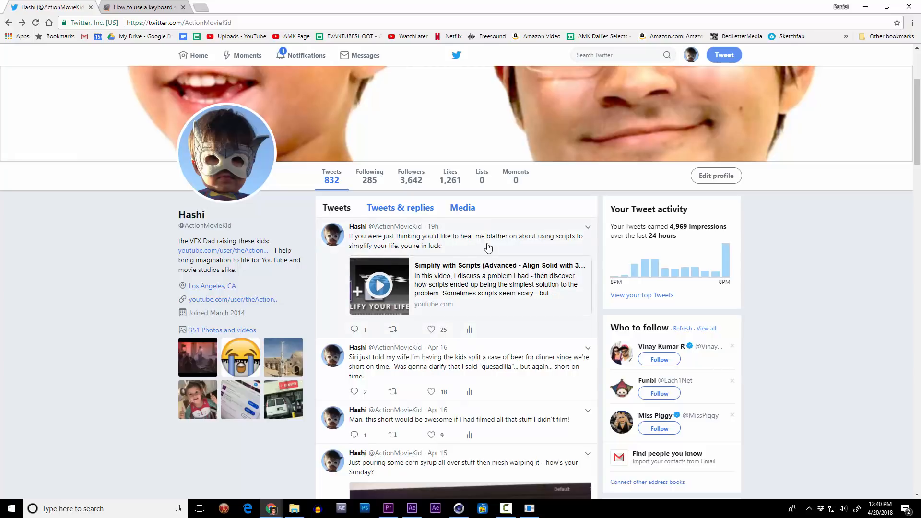
mouse_move(512, 250)
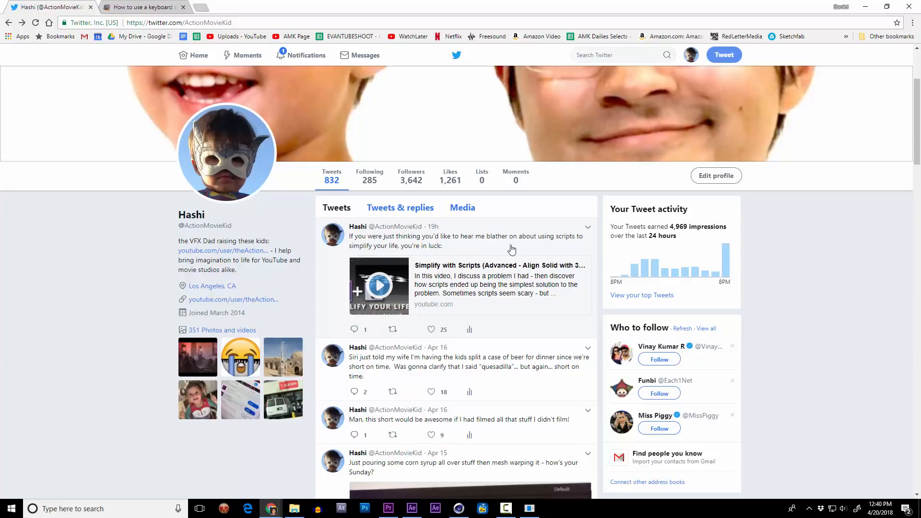
Switch from the Twitter profile page to the After Effects sample composition
left_click(464, 241)
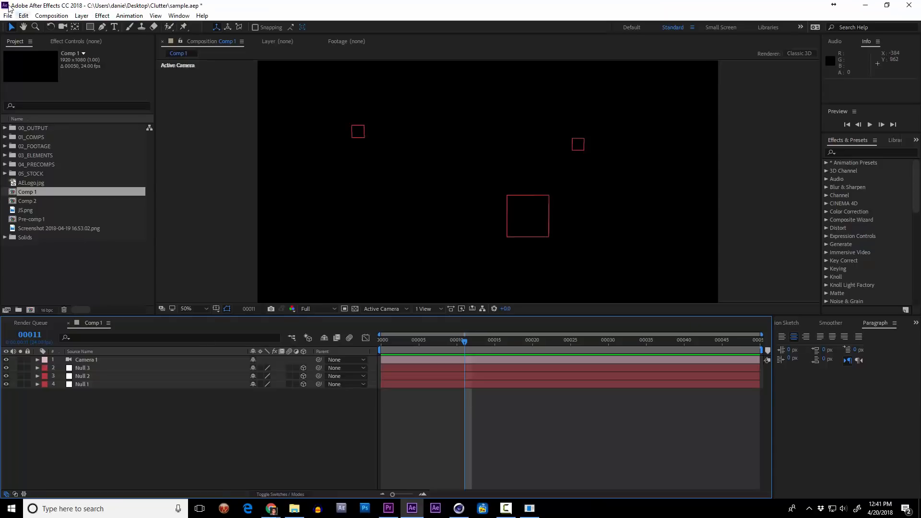
Review installed scripts under File > Scripts, then bring up Edit > Keyboard Shortcuts
left_click(7, 15)
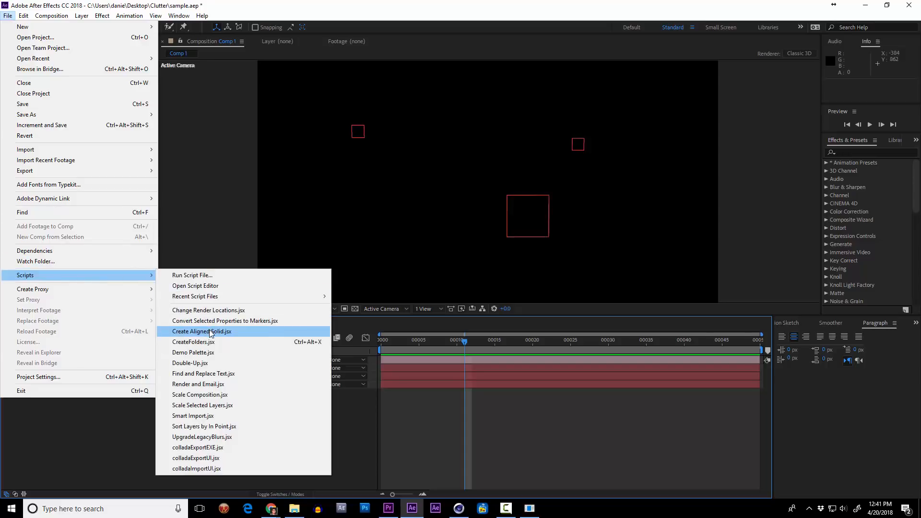
left_click(23, 15)
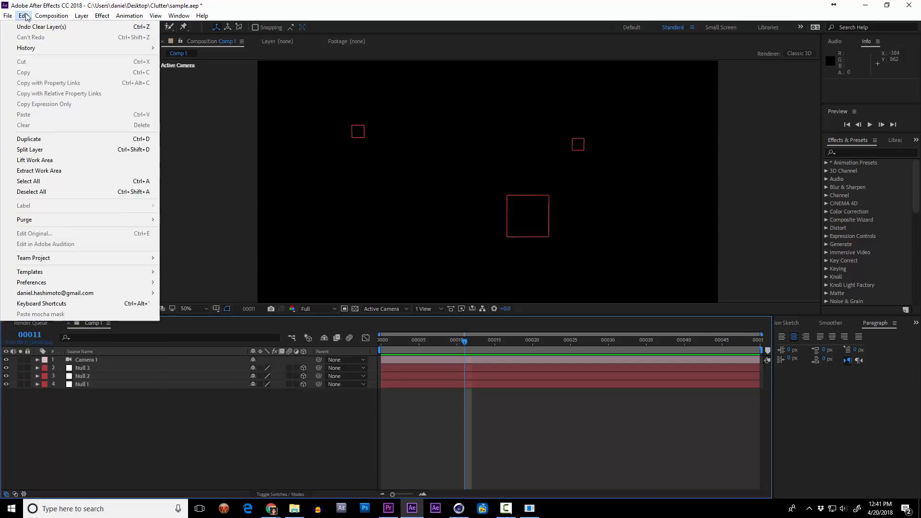
left_click(41, 305)
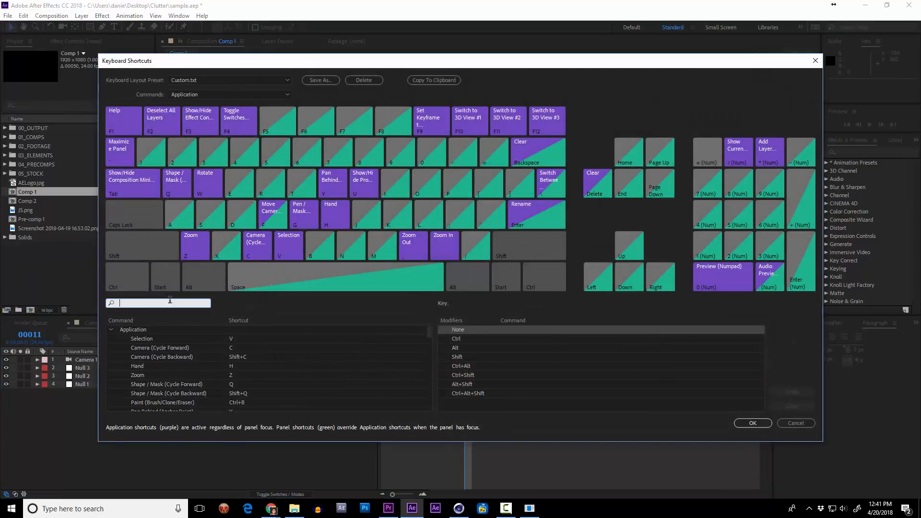
Filter commands by 'script' and assign a shortcut to Create Aligned Solid.jsx
type("script")
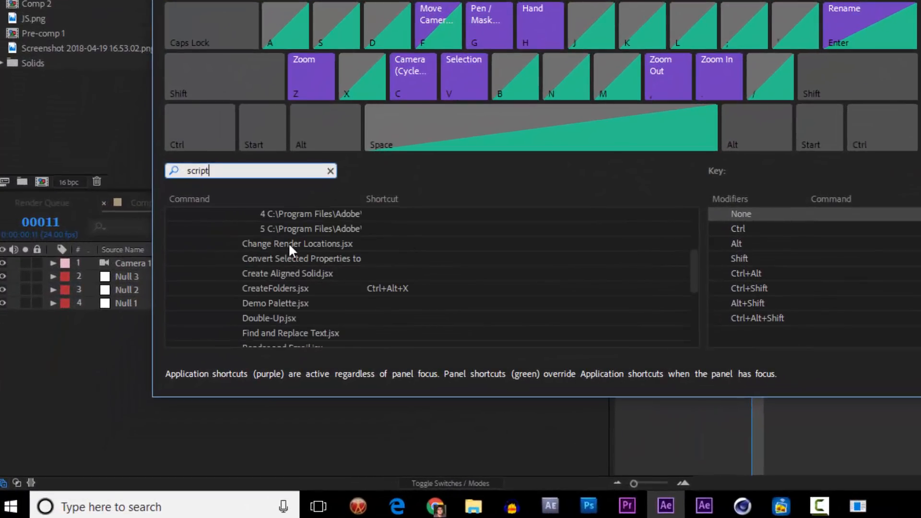
left_click(287, 273)
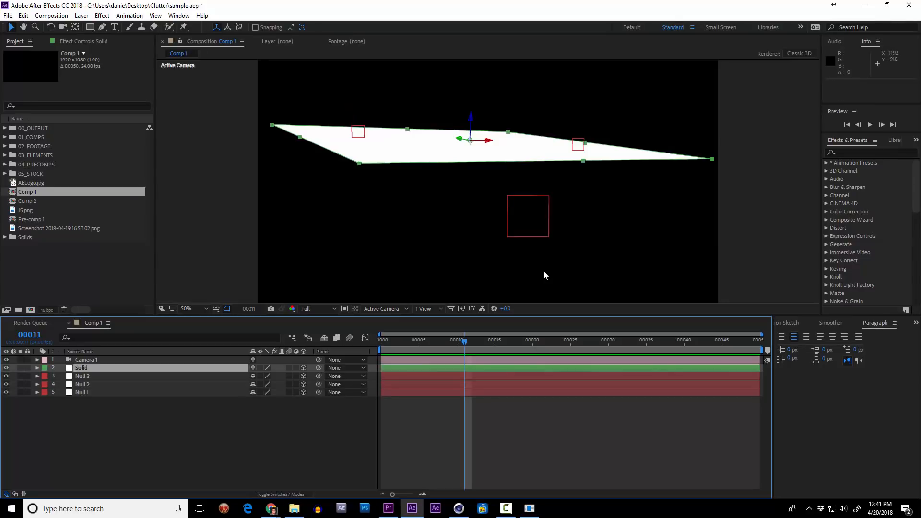
mouse_move(470, 171)
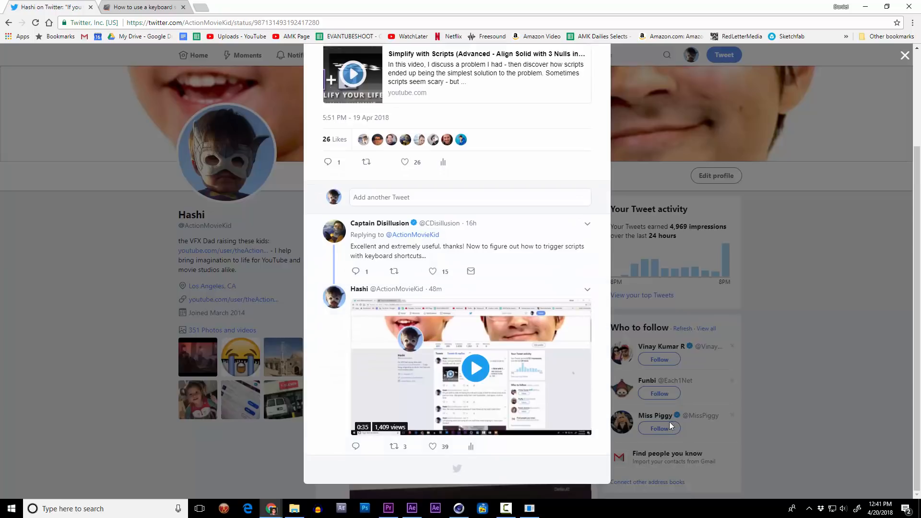
View the tweet thread with the reply about triggering scripts via keyboard shortcuts
left_click(412, 509)
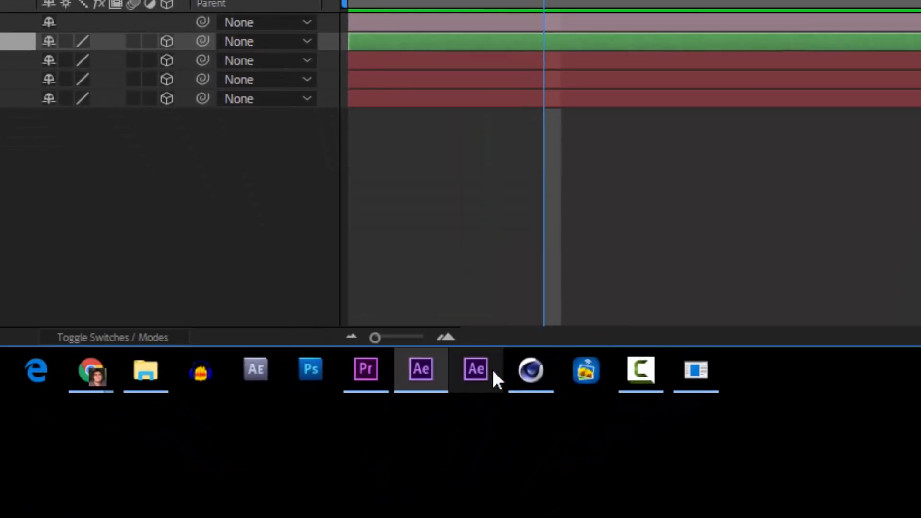
mouse_move(476, 371)
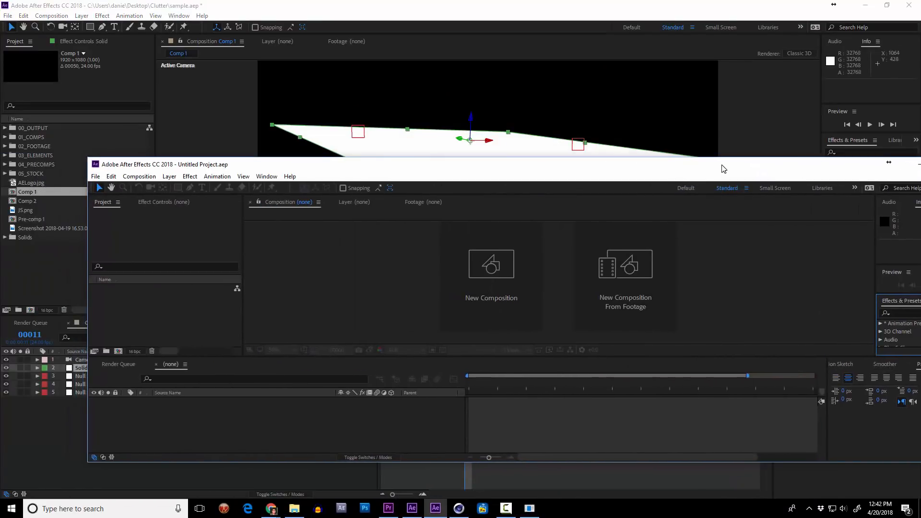
mouse_move(546, 298)
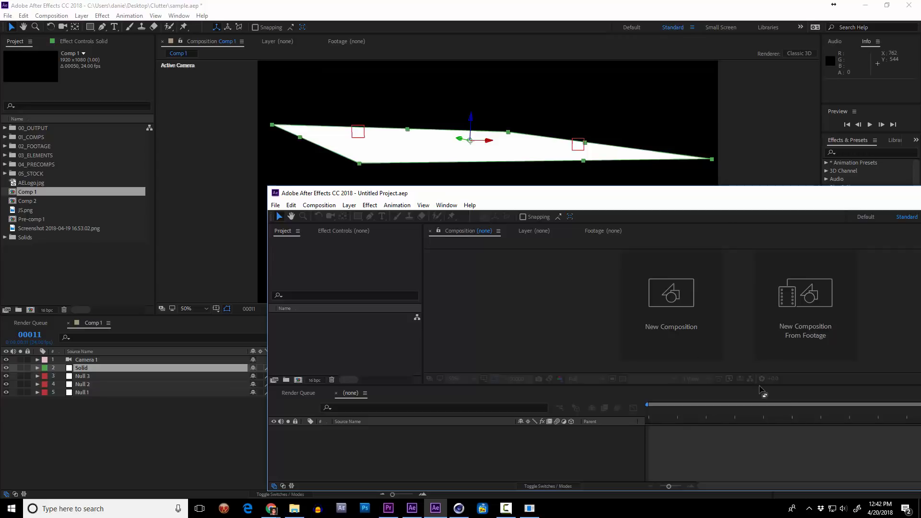
mouse_move(448, 476)
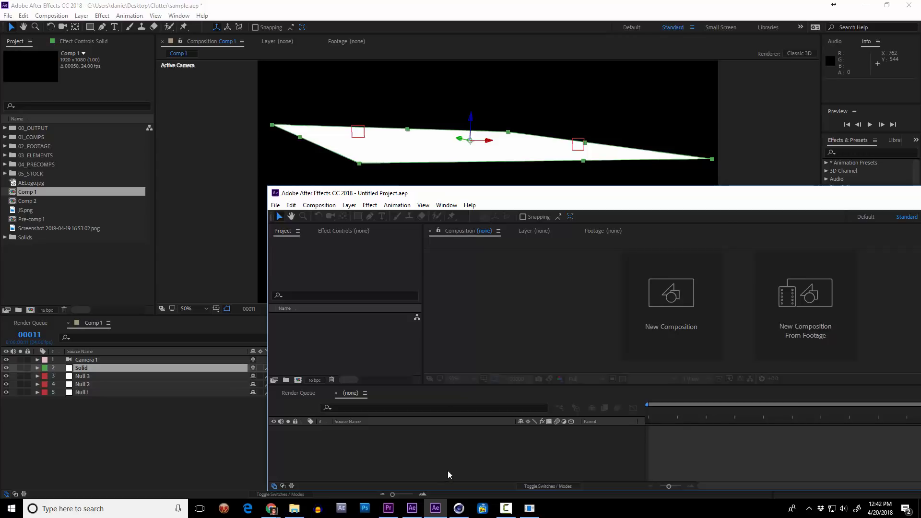
mouse_move(559, 222)
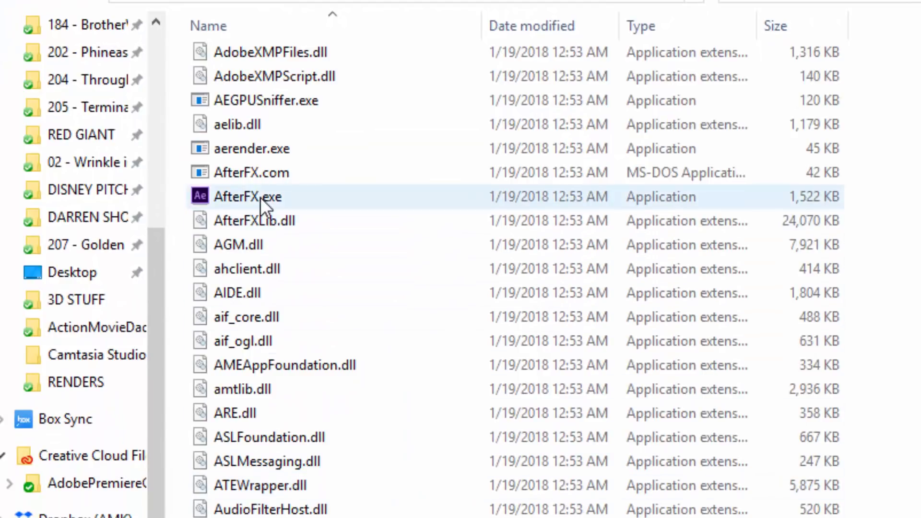
Create a shortcut to AfterFX.exe and accept placing it on the desktop
left_click(246, 196)
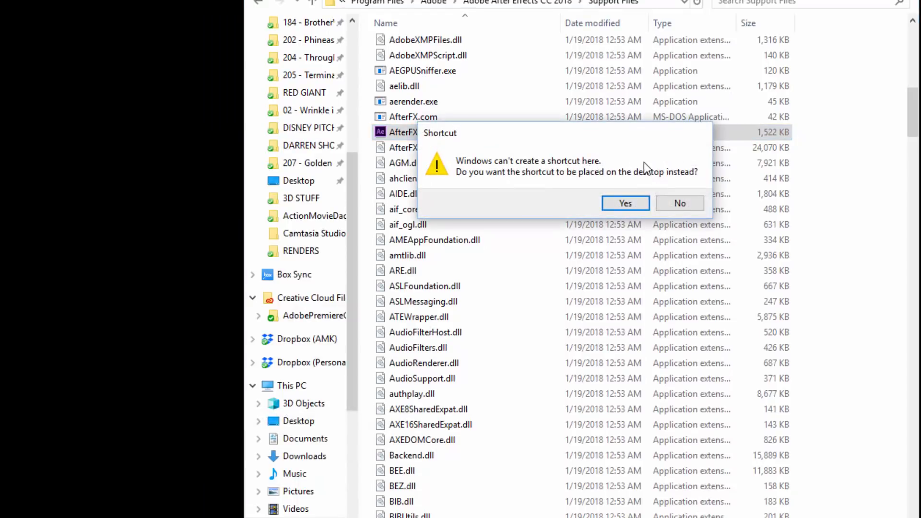
left_click(625, 203)
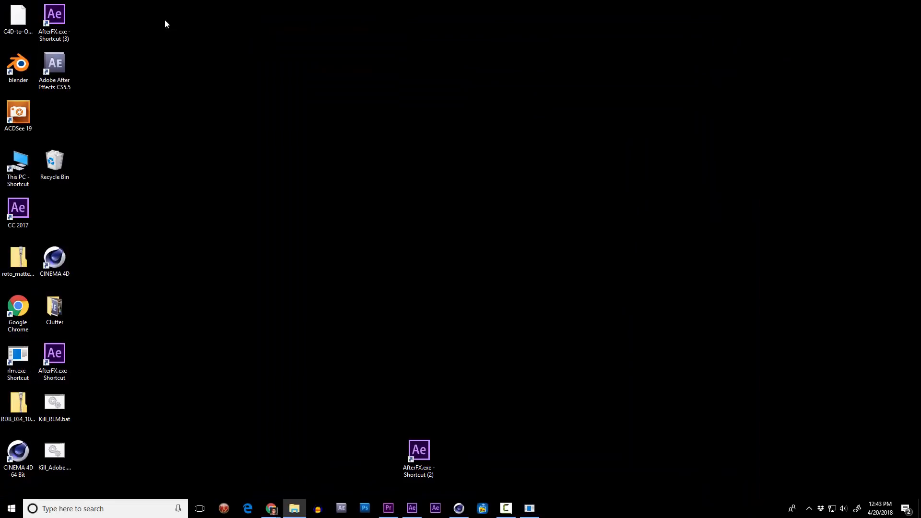
Move the new AfterFX.exe shortcut and append -m to its Target so it launches a new instance
left_click_drag(54, 20, 420, 167)
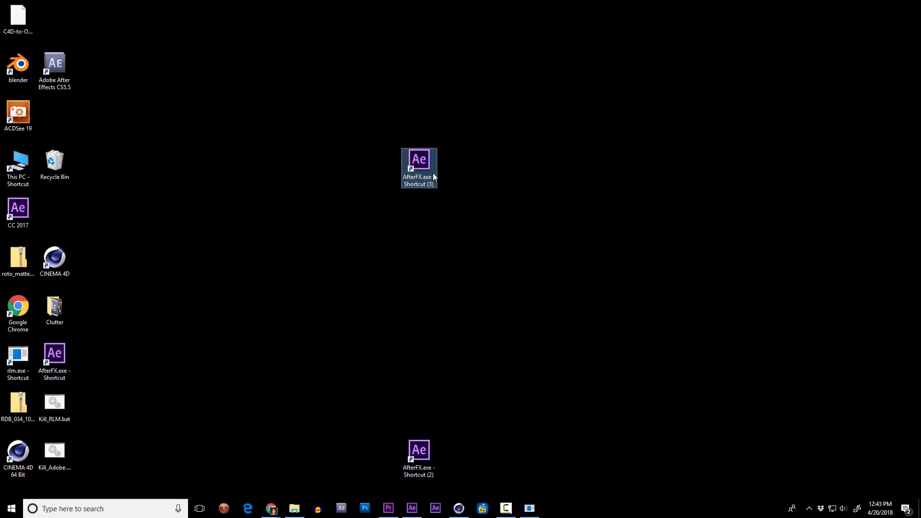
right_click(420, 167)
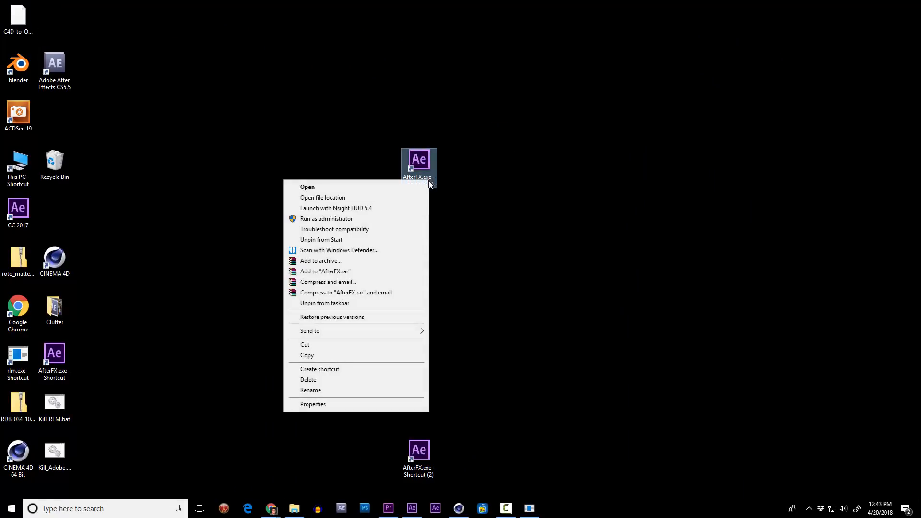
left_click(313, 404)
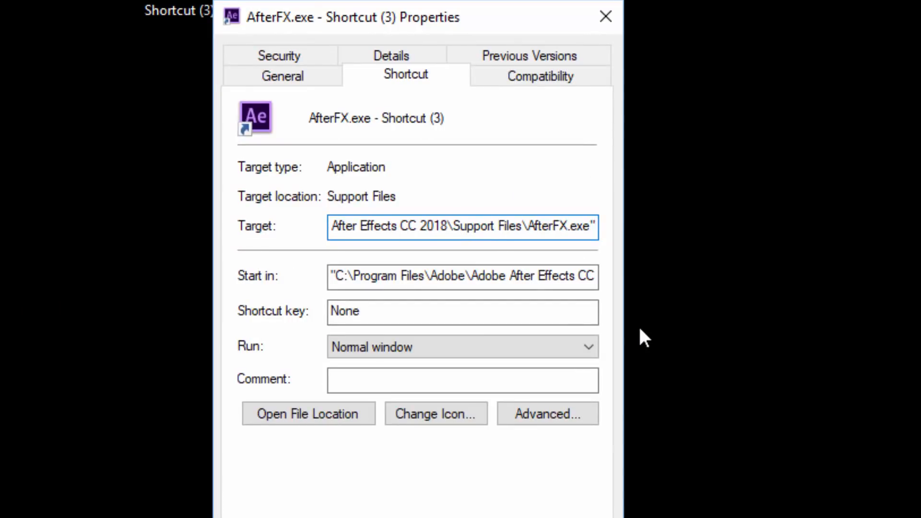
type("-m")
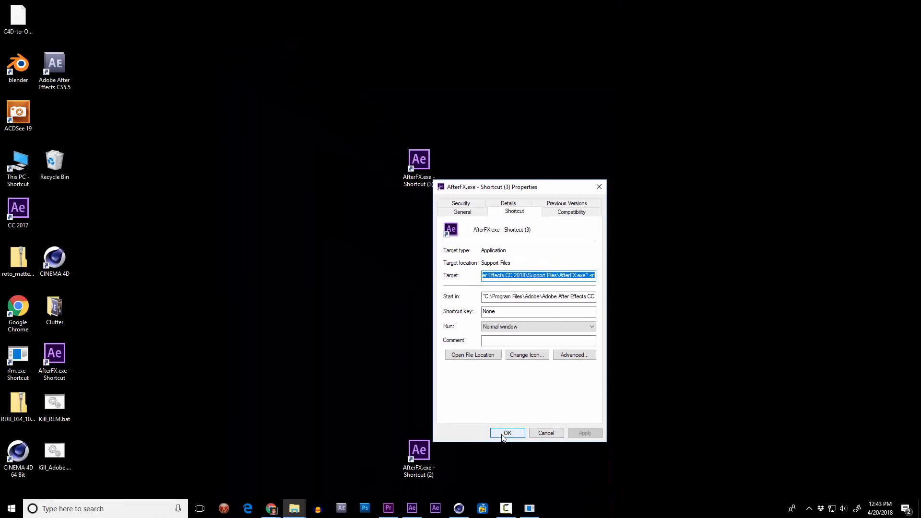
left_click(507, 433)
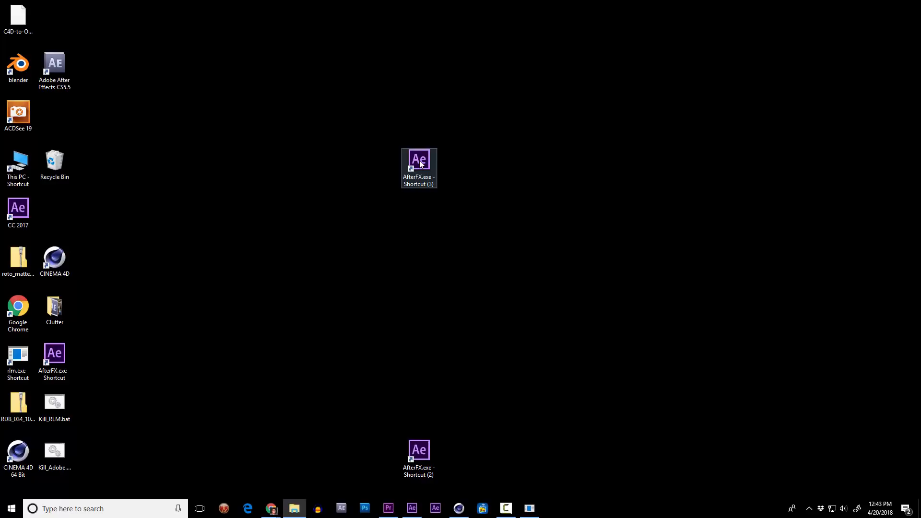
double_click(419, 167)
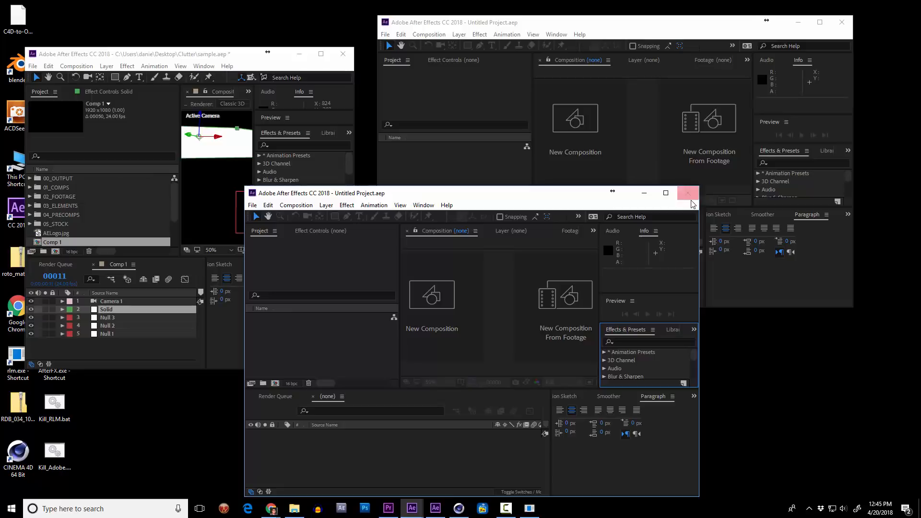
left_click(688, 193)
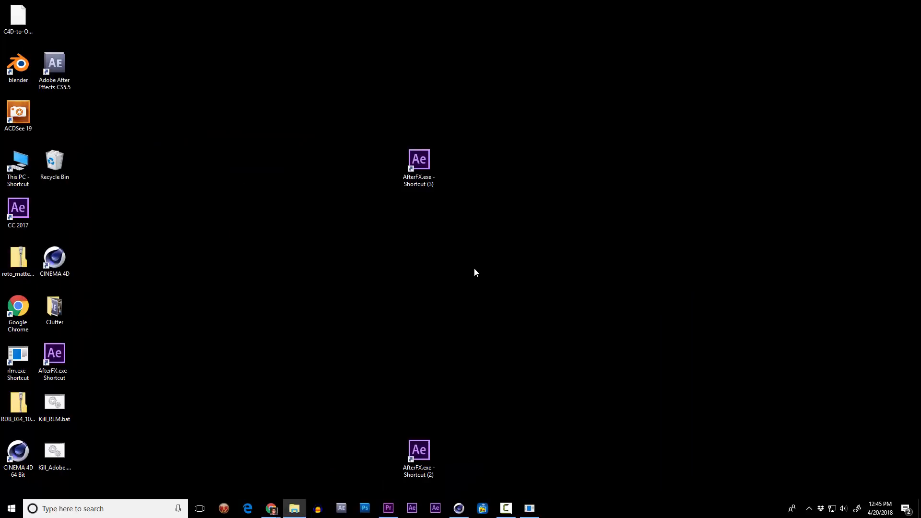